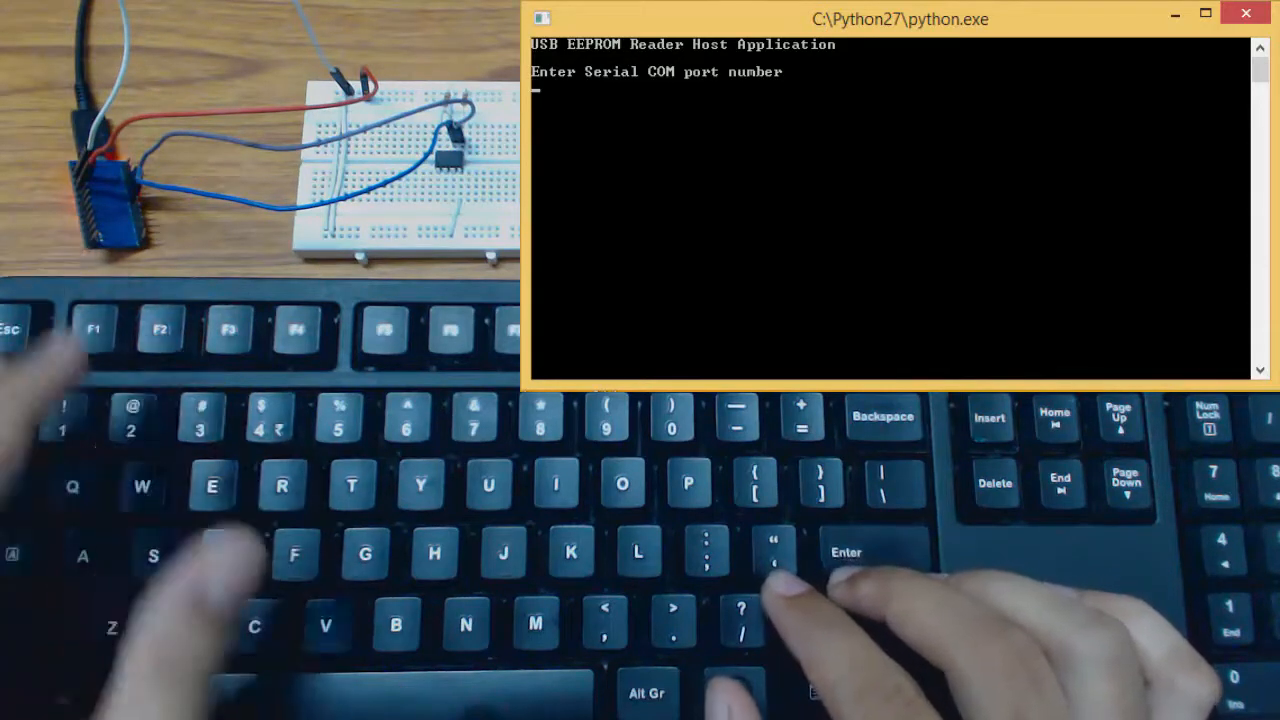
Enter 27 at the COM port prompt so the reader connects on COM27.
text(2)
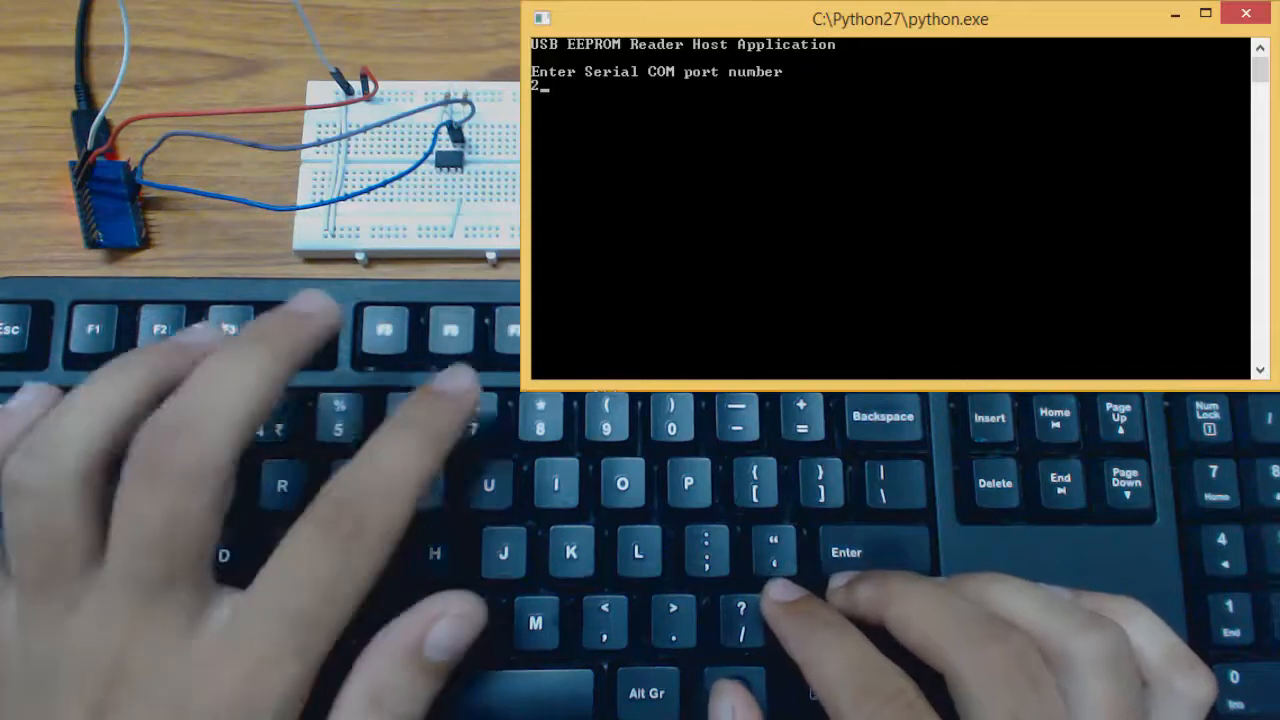
text(7)
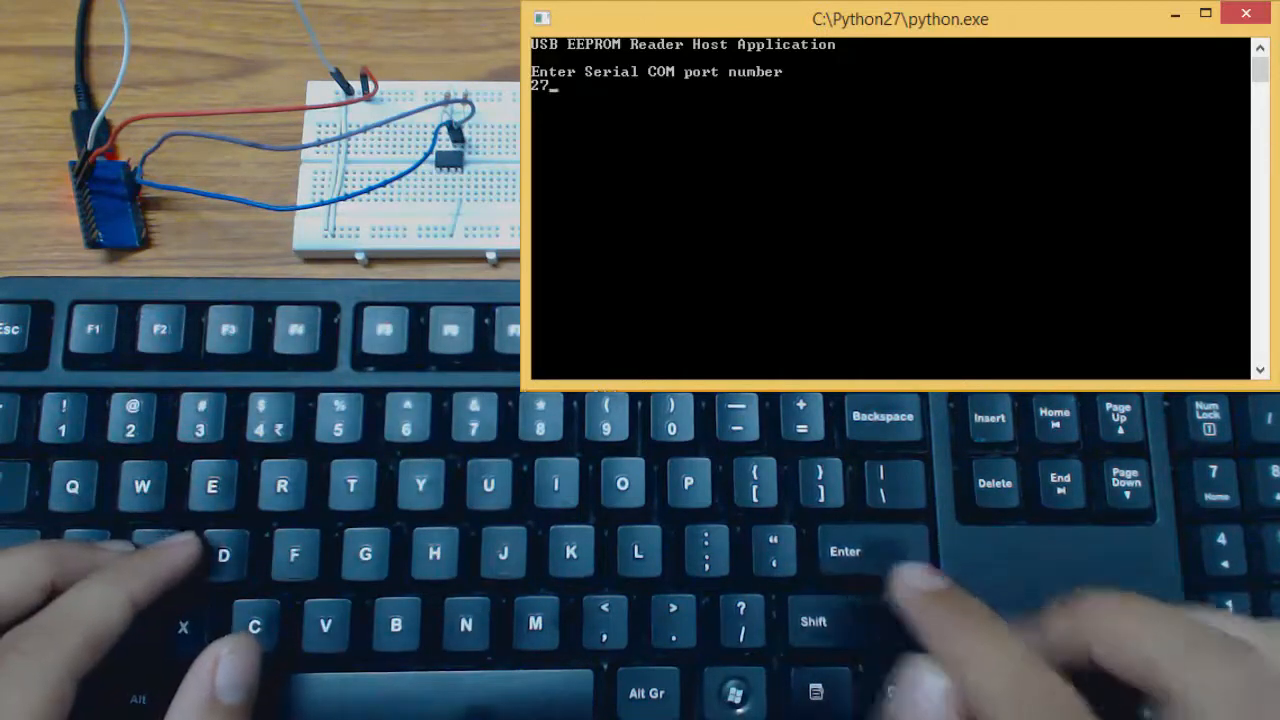
key(enter)
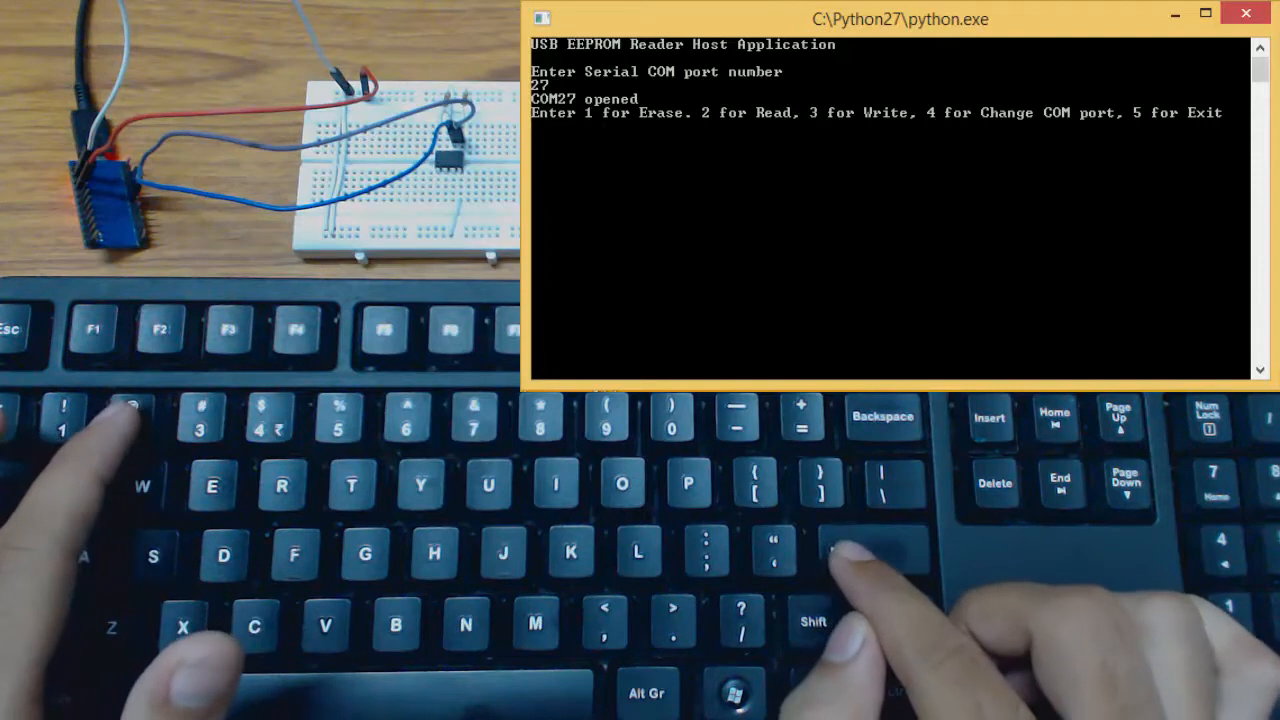
Choose Read and query address 34, which returns 255.
text(2)
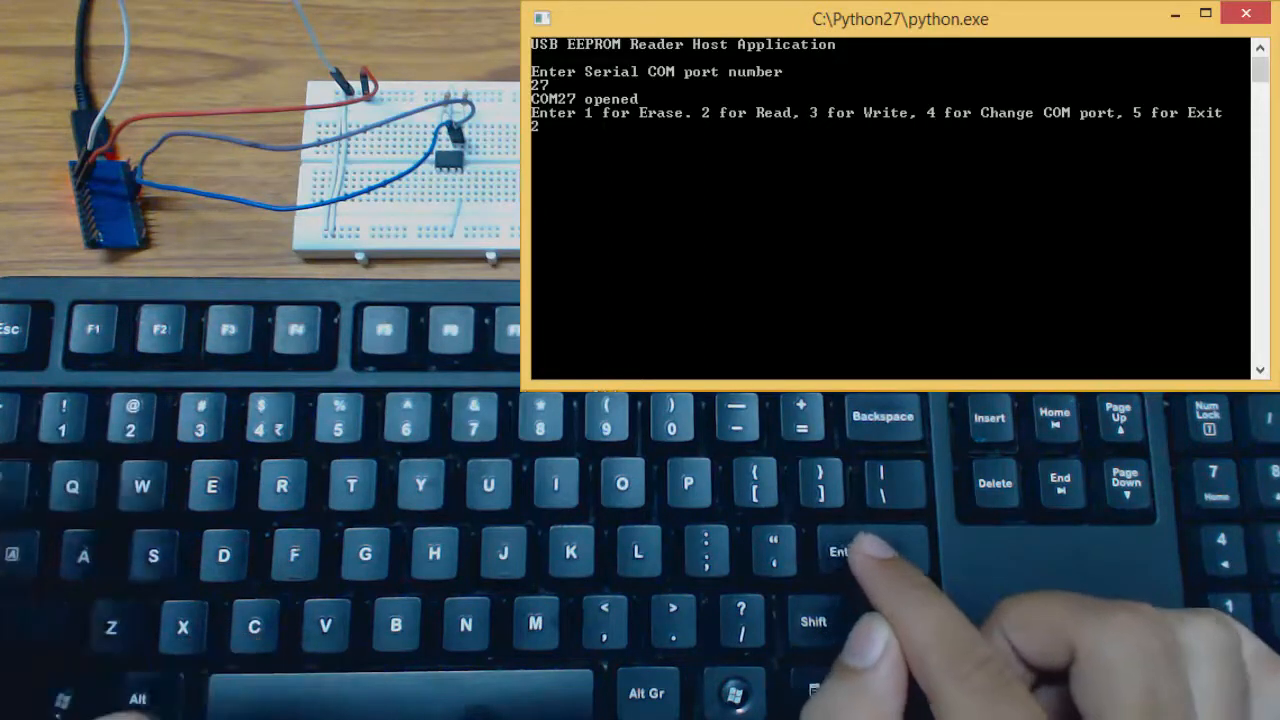
key(enter)
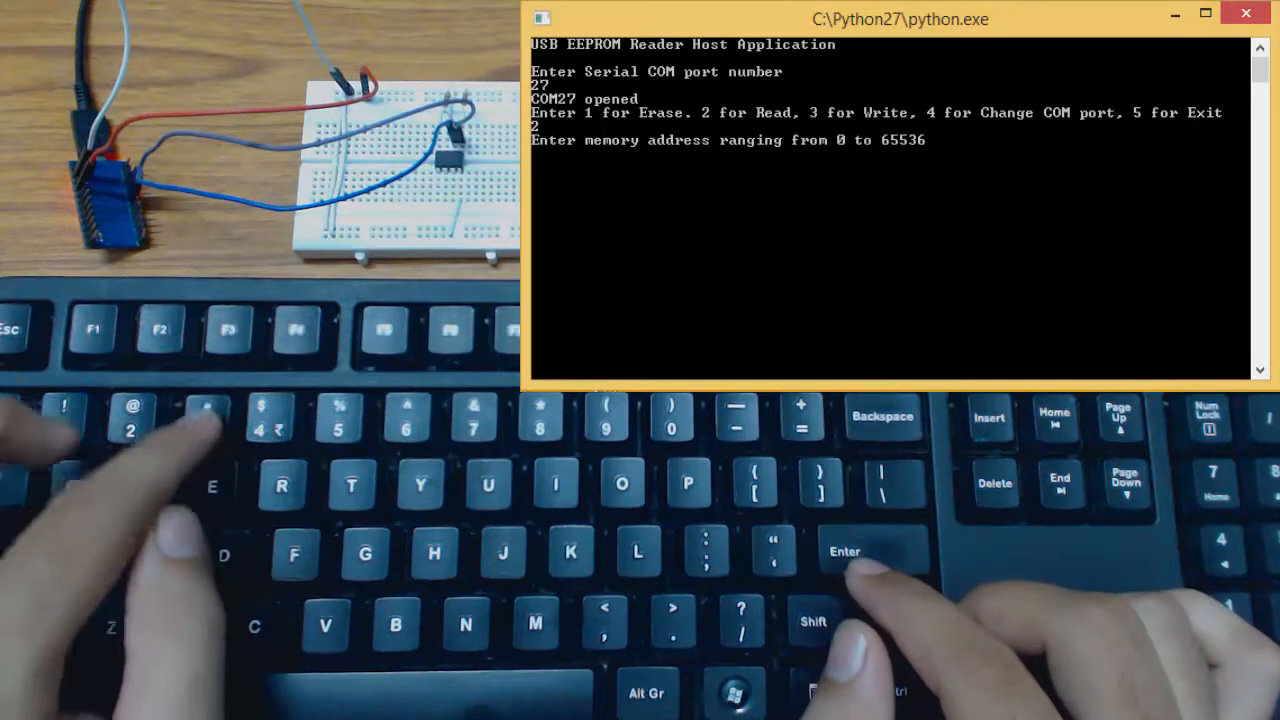
text(34)
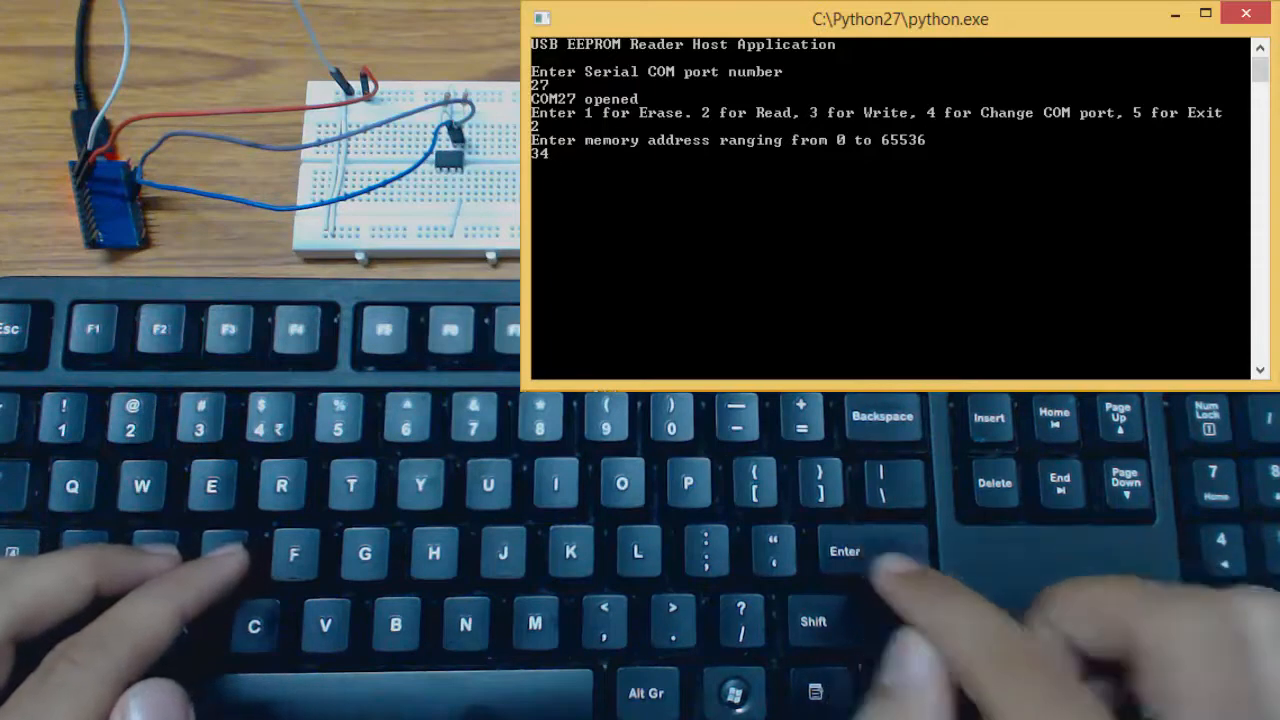
key(enter)
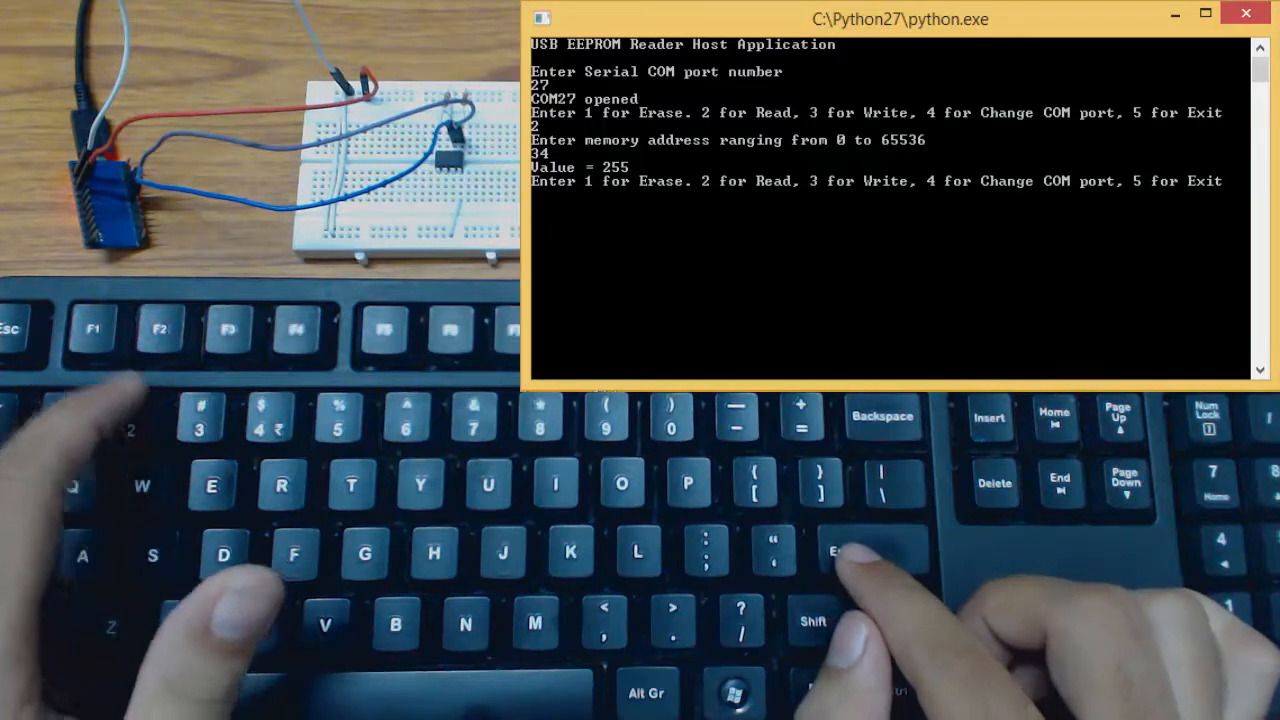
text(2)
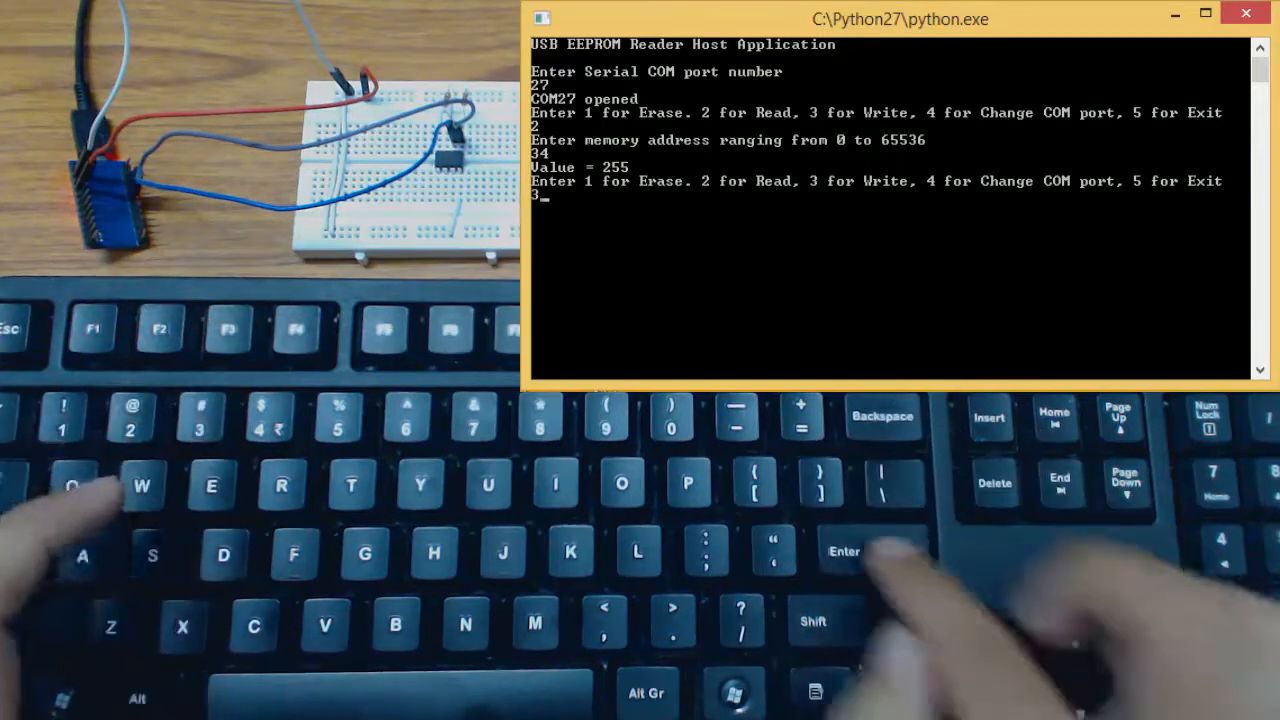
Choose Write, target address 34 and store value 31 with verification.
key(Enter)
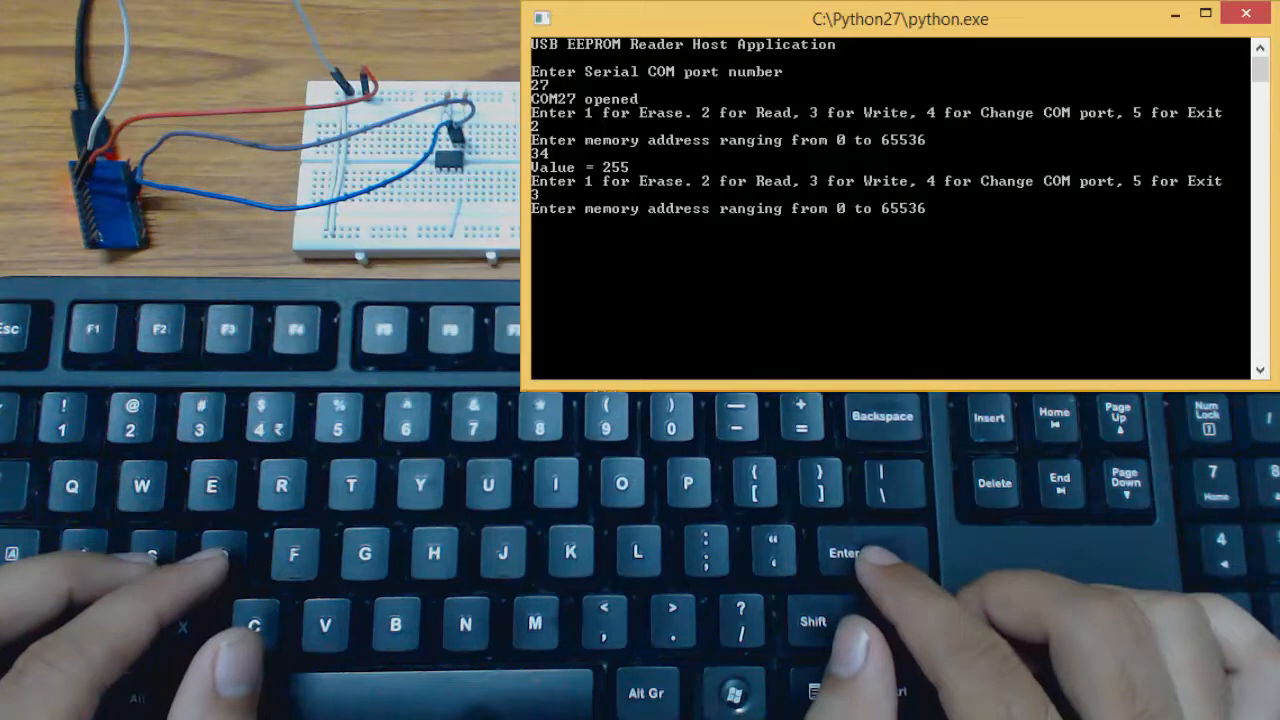
key(enter)
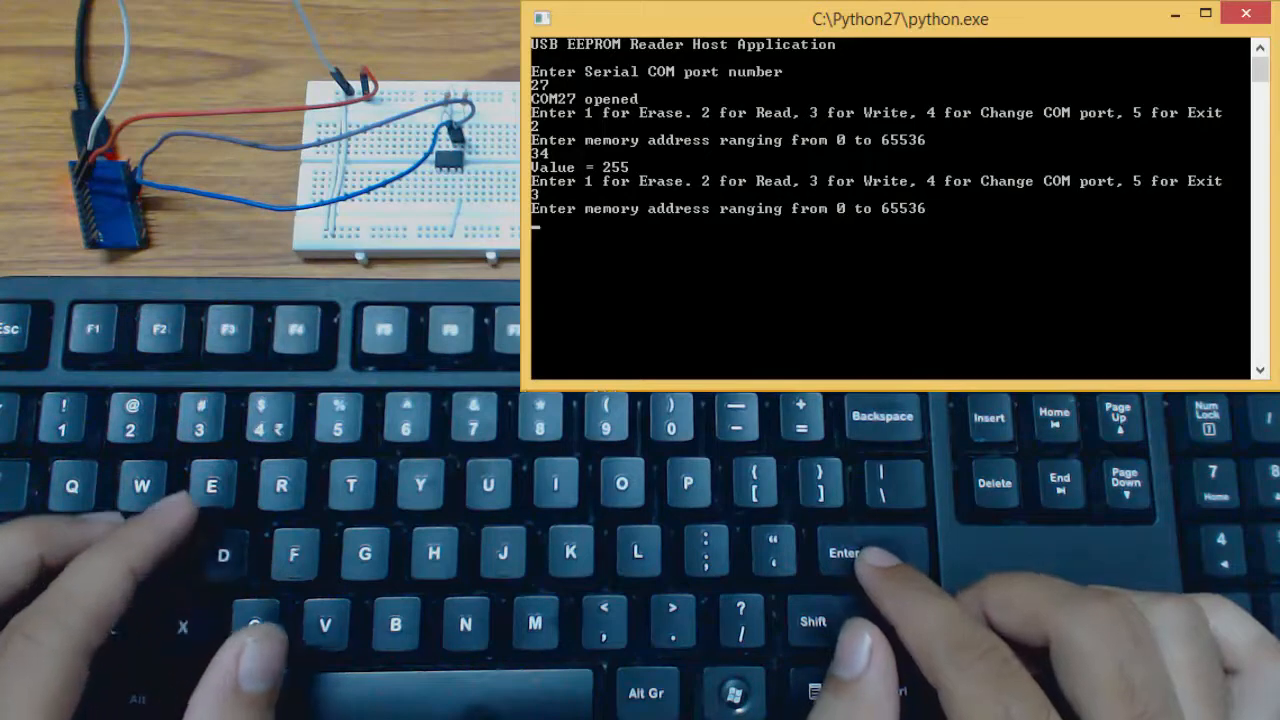
text(3)
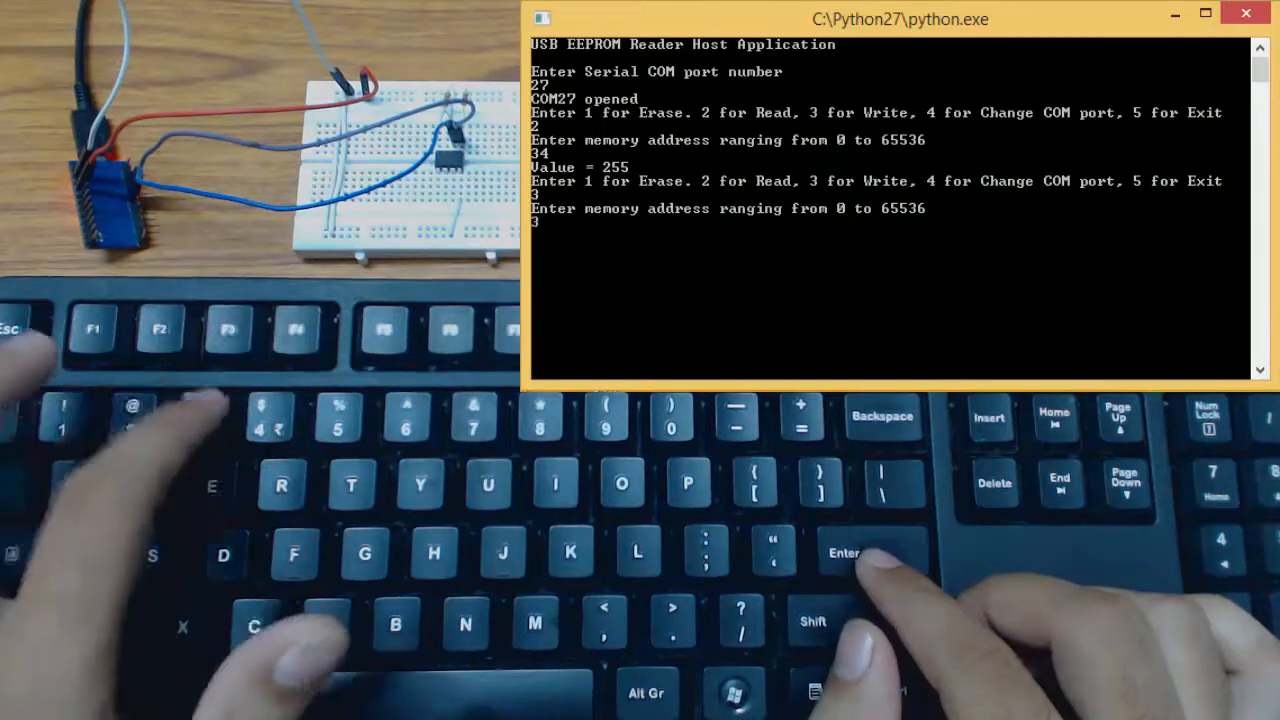
key(Enter)
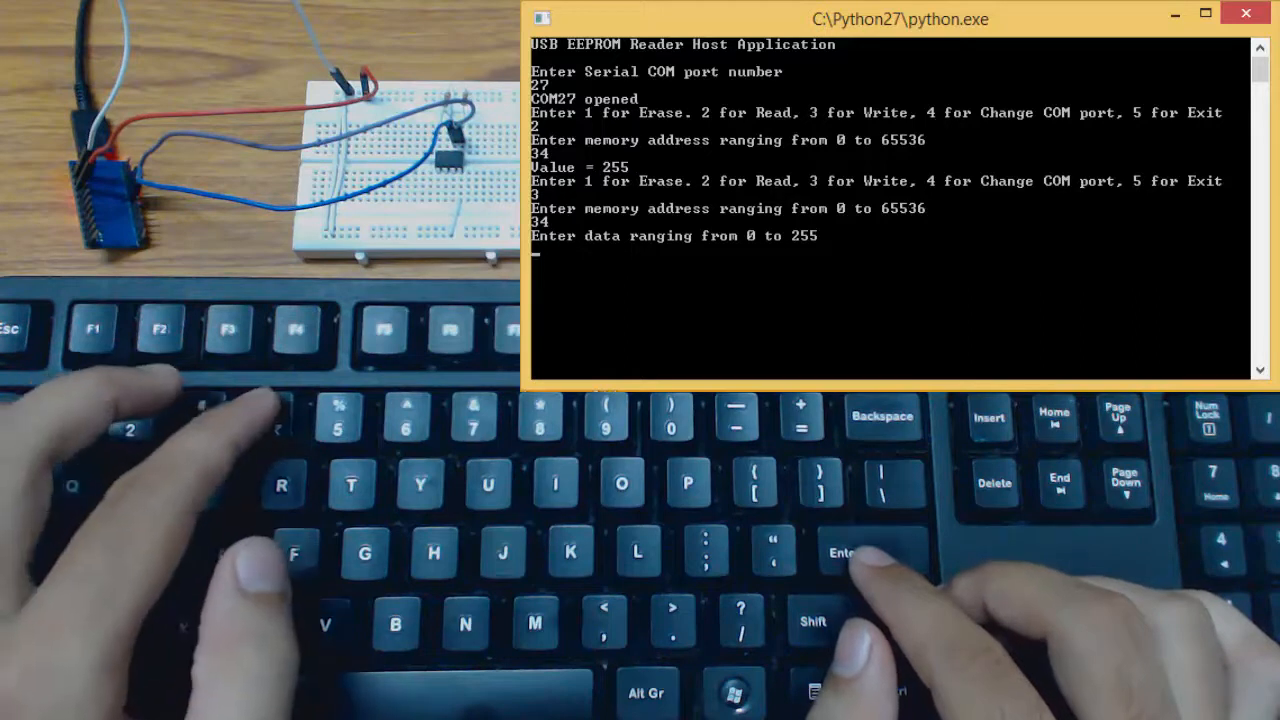
text(3)
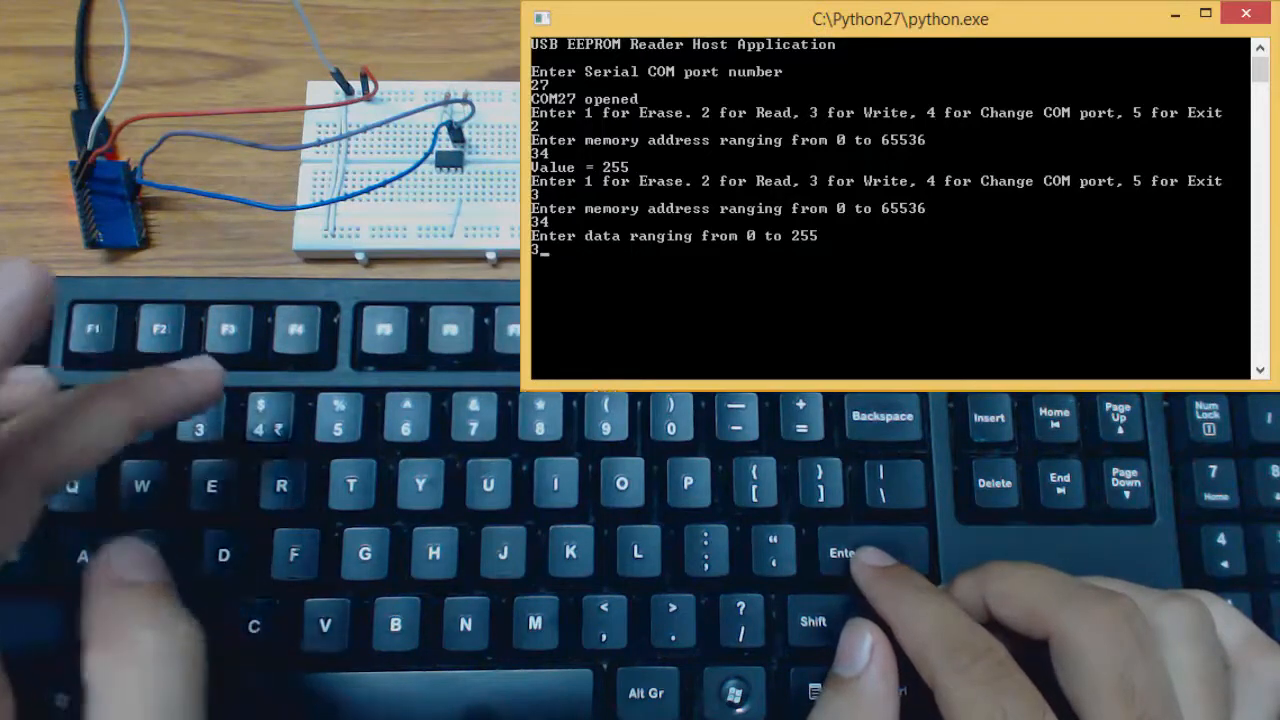
text(1)
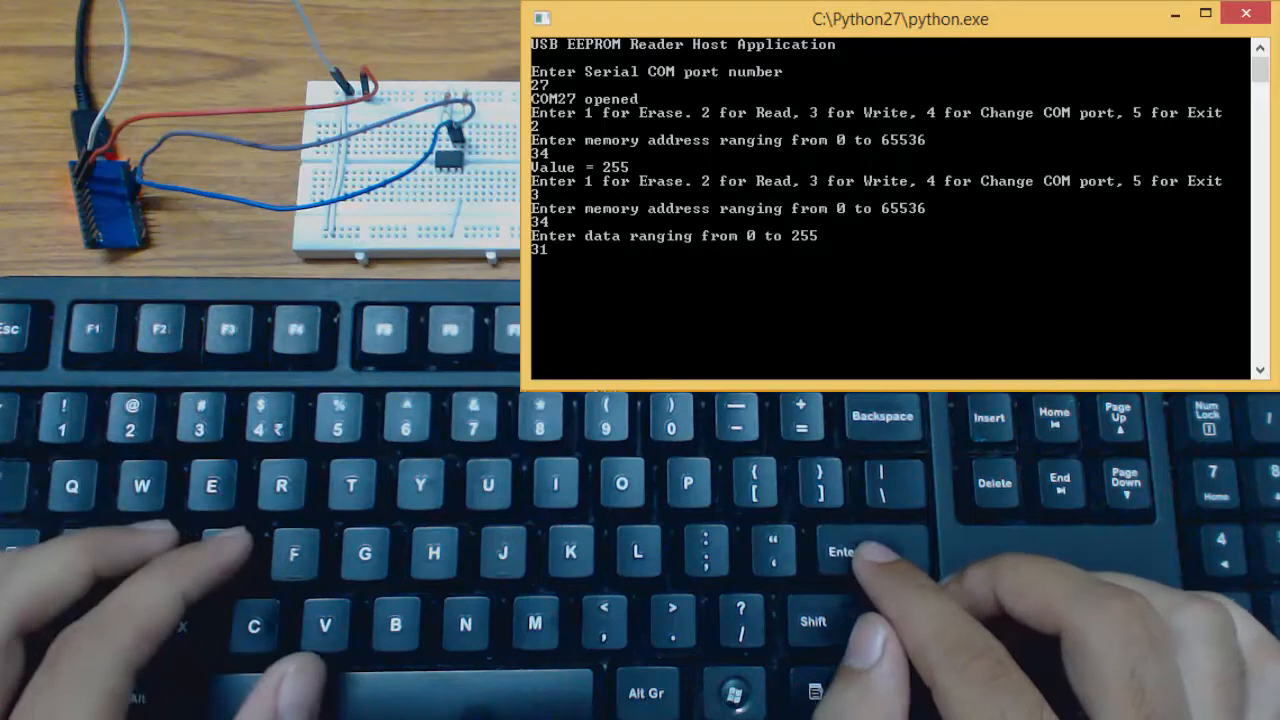
key(enter)
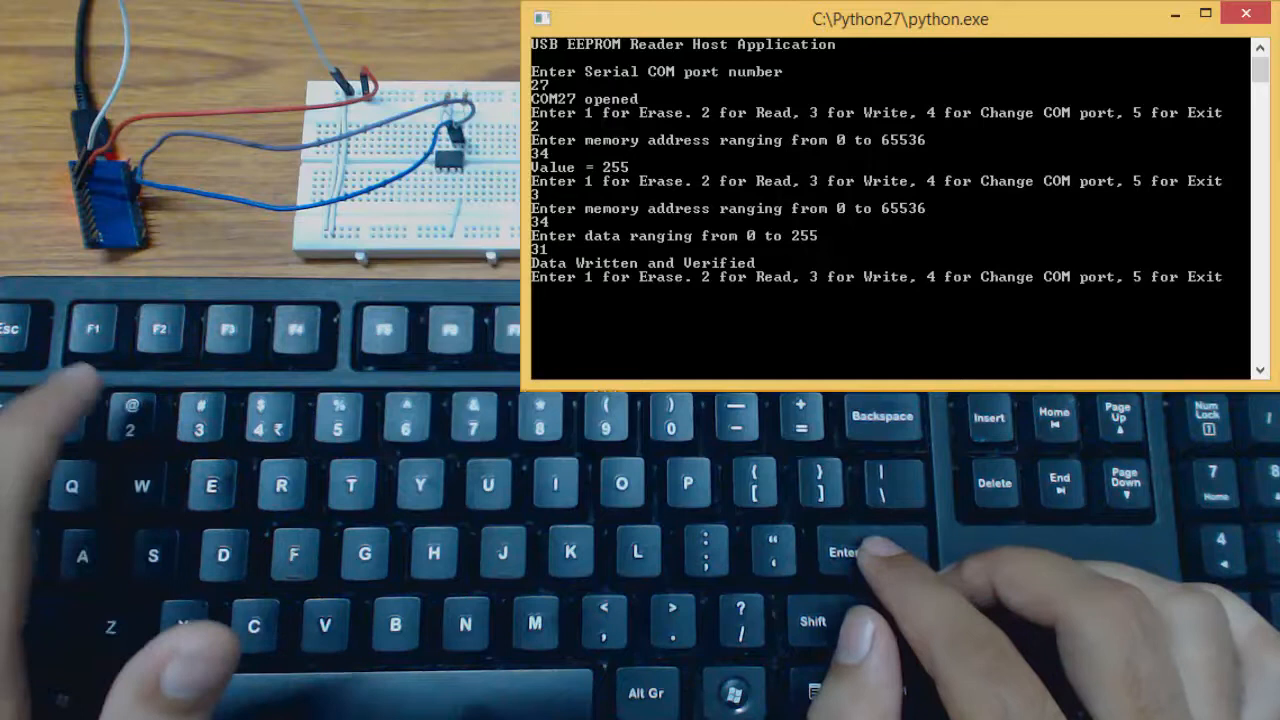
Read address 34 again, which now returns 31.
text(2)
text(34)
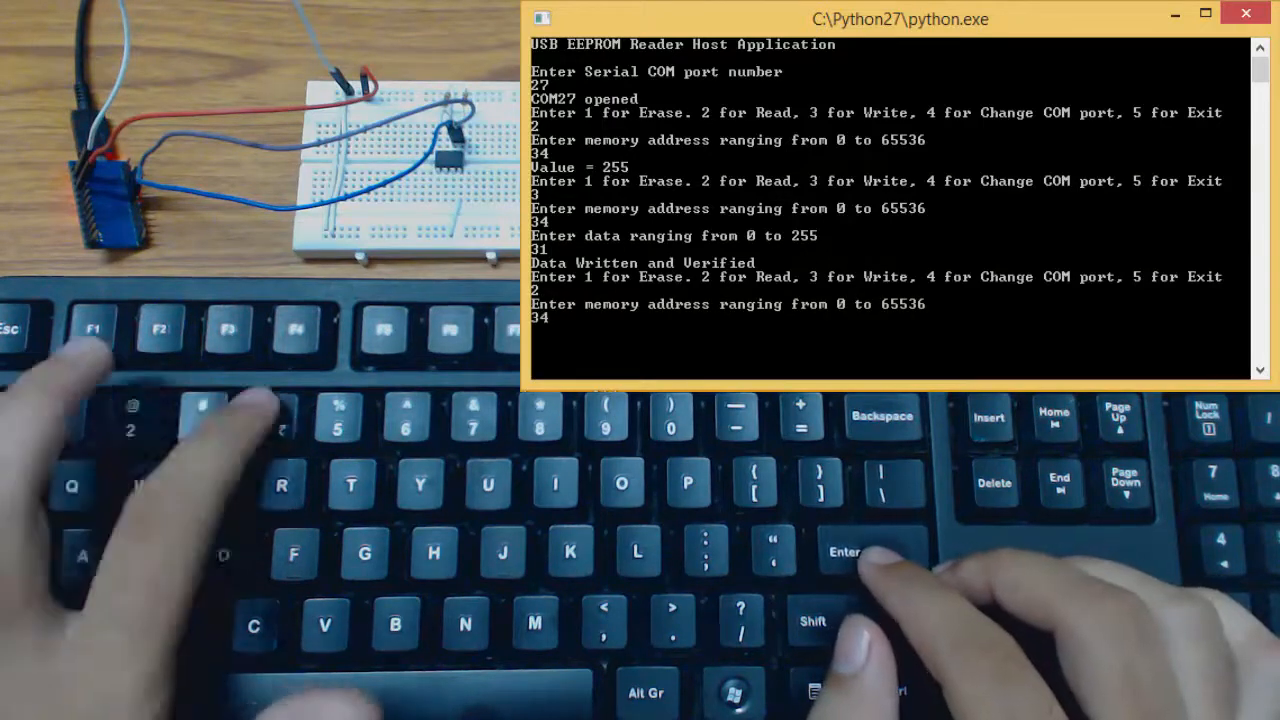
key(Enter)
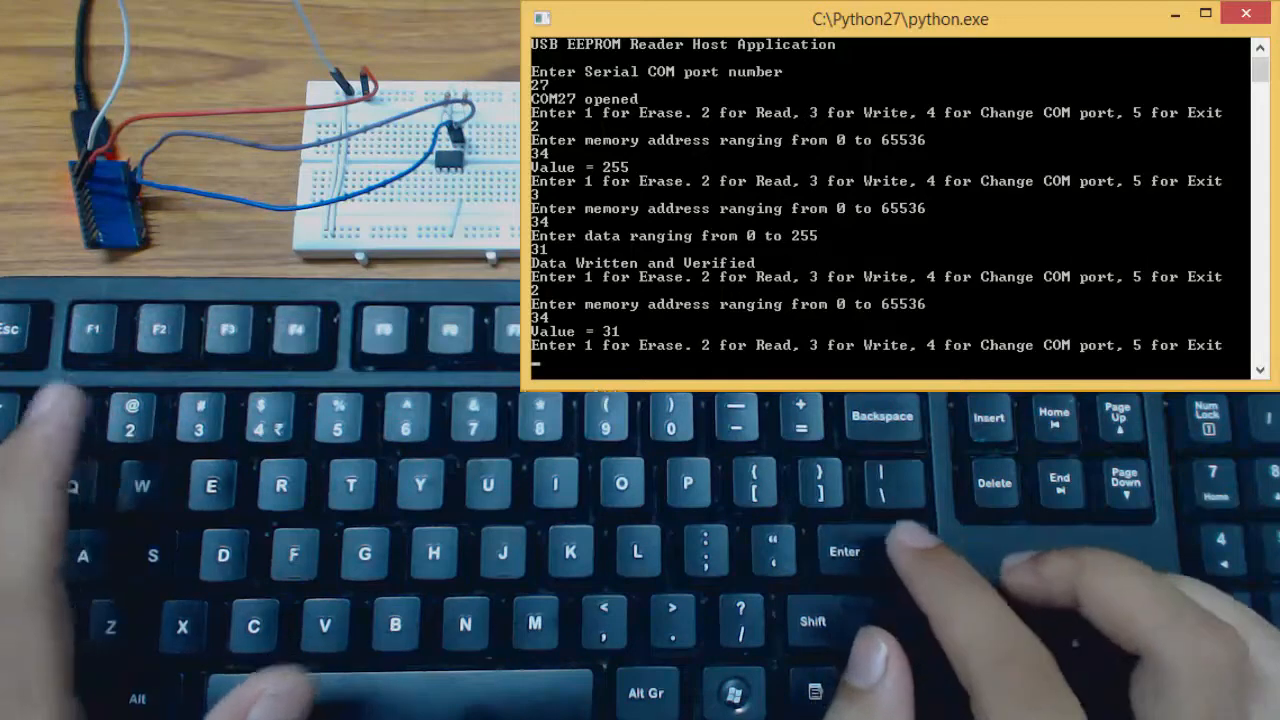
Erase address 34, resetting it to 0xff.
text(1)
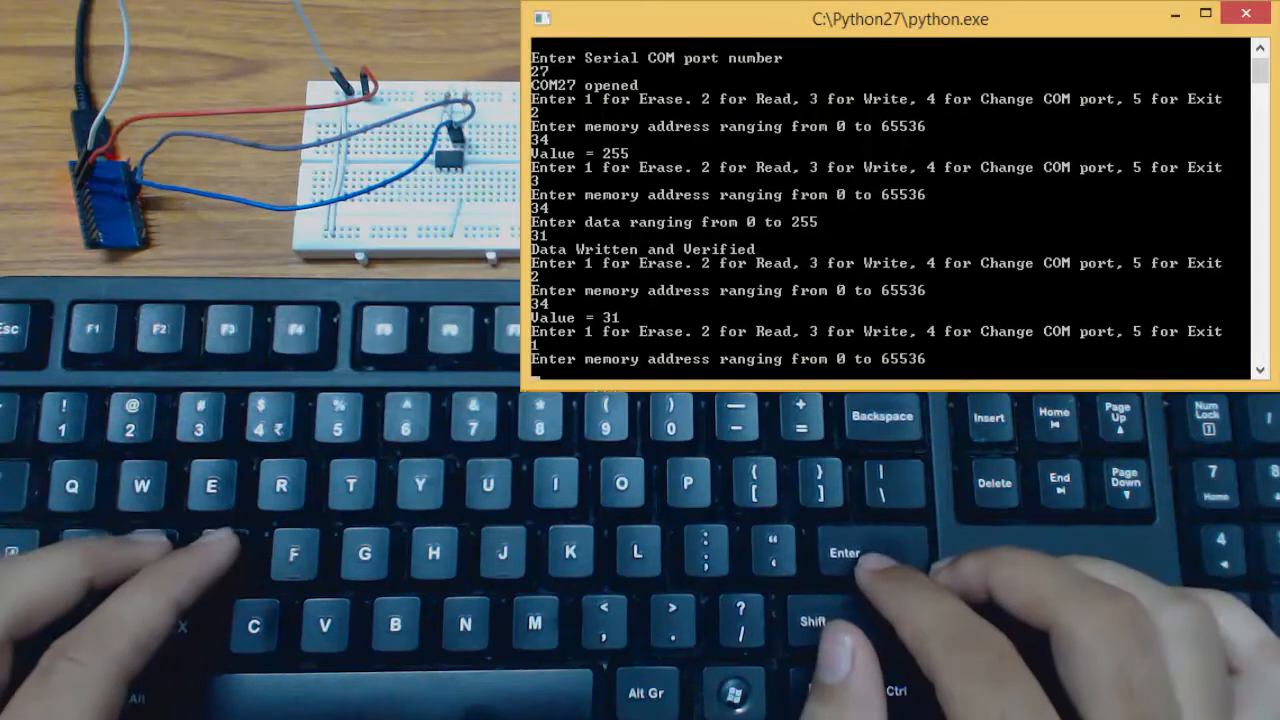
text(3)
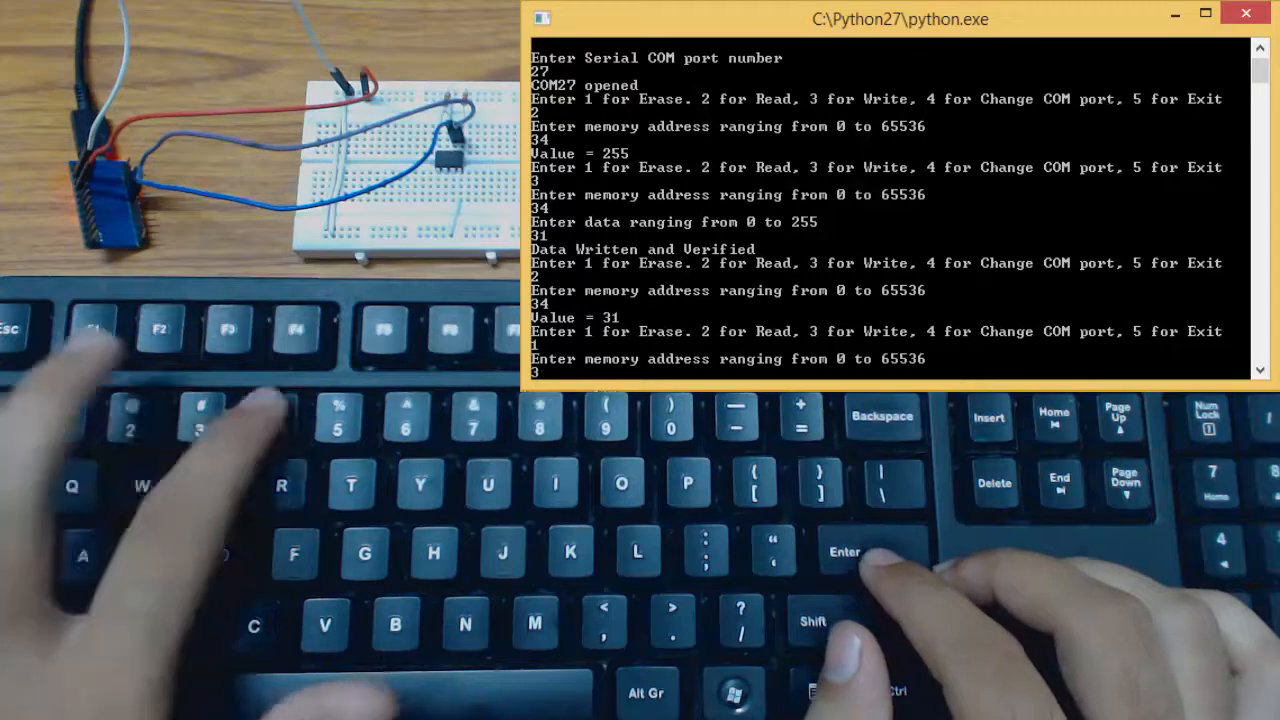
key(enter)
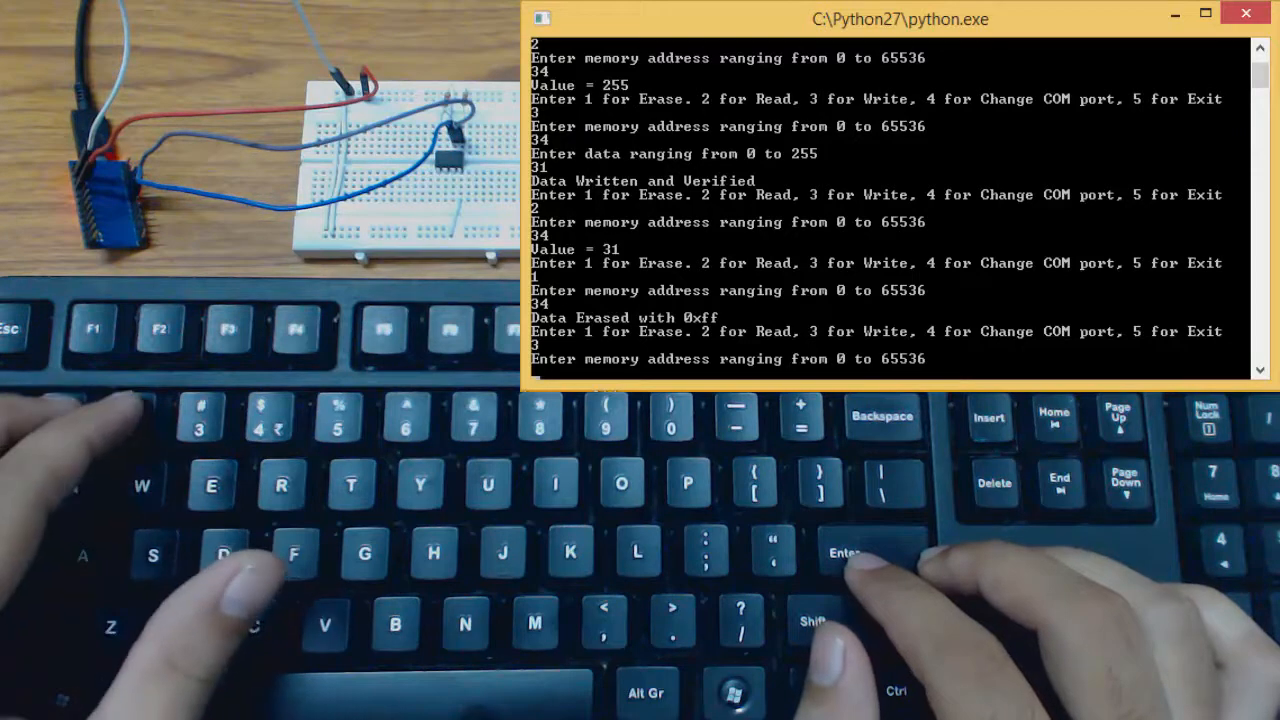
Write value 56 to address 100 with verification.
text(100)
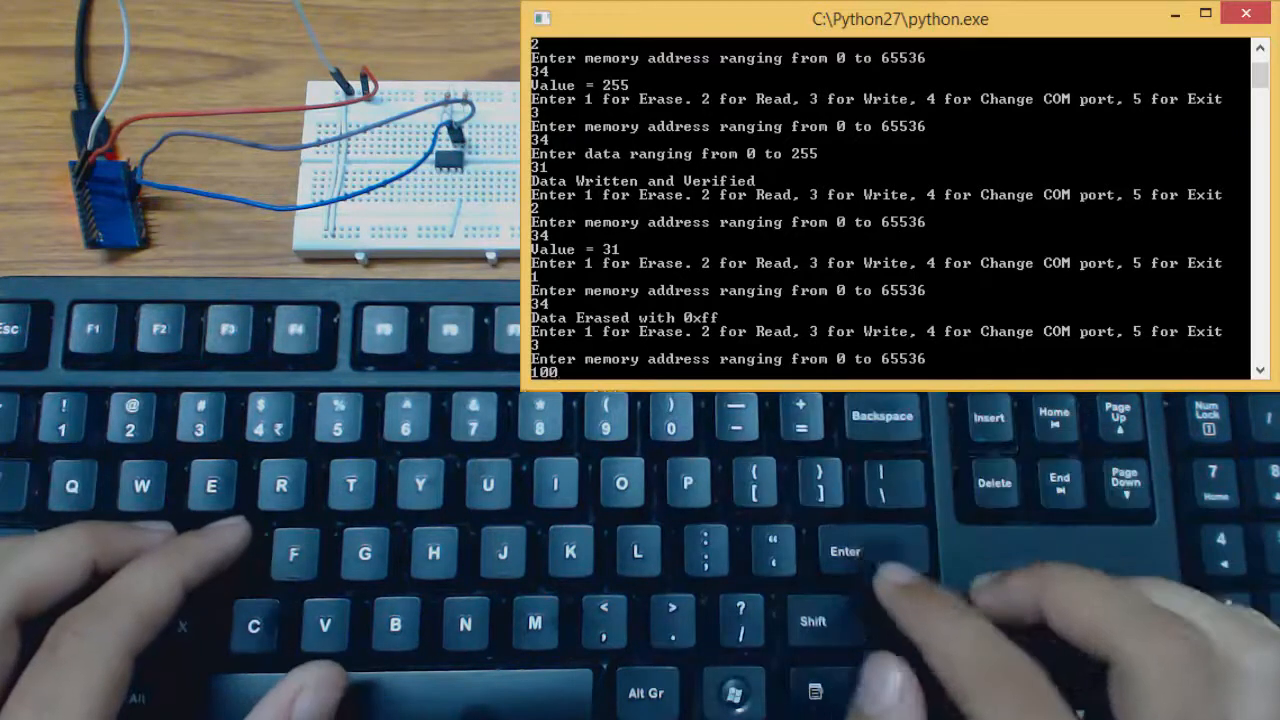
key(enter)
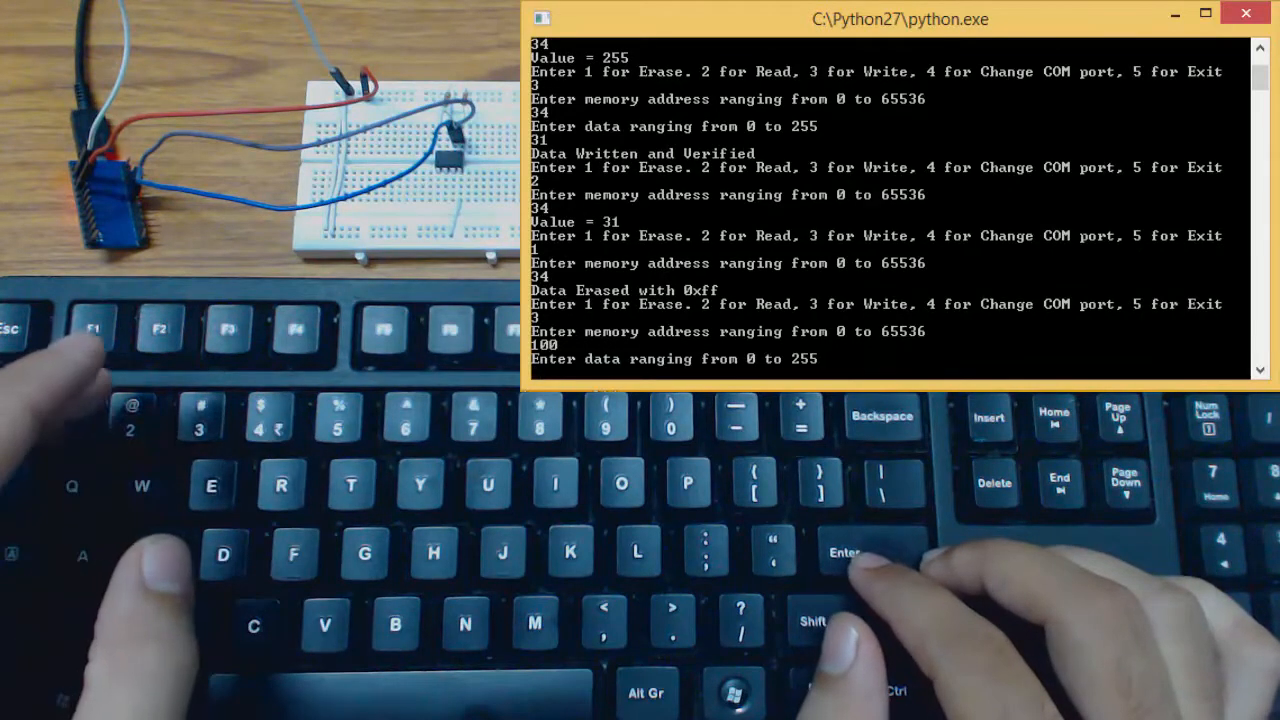
text(56)
text(2)
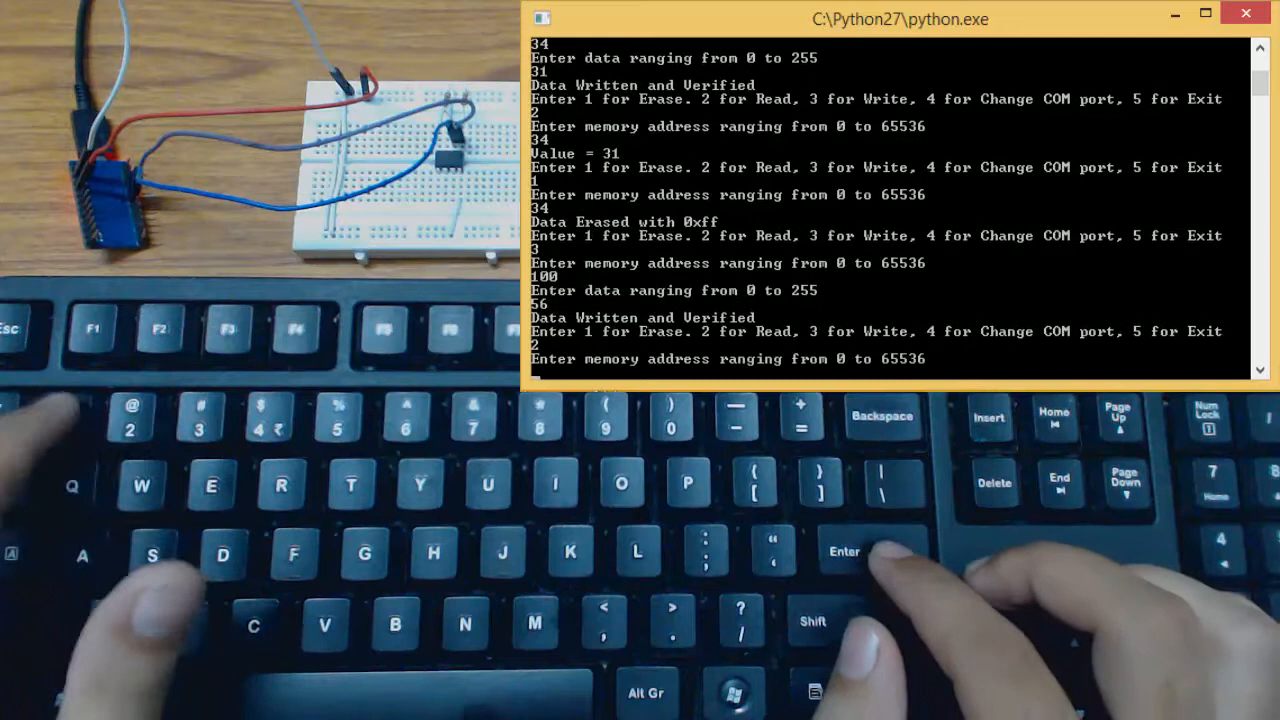
Read address 100, which returns 56, and enter 5 to exit.
key(enter)
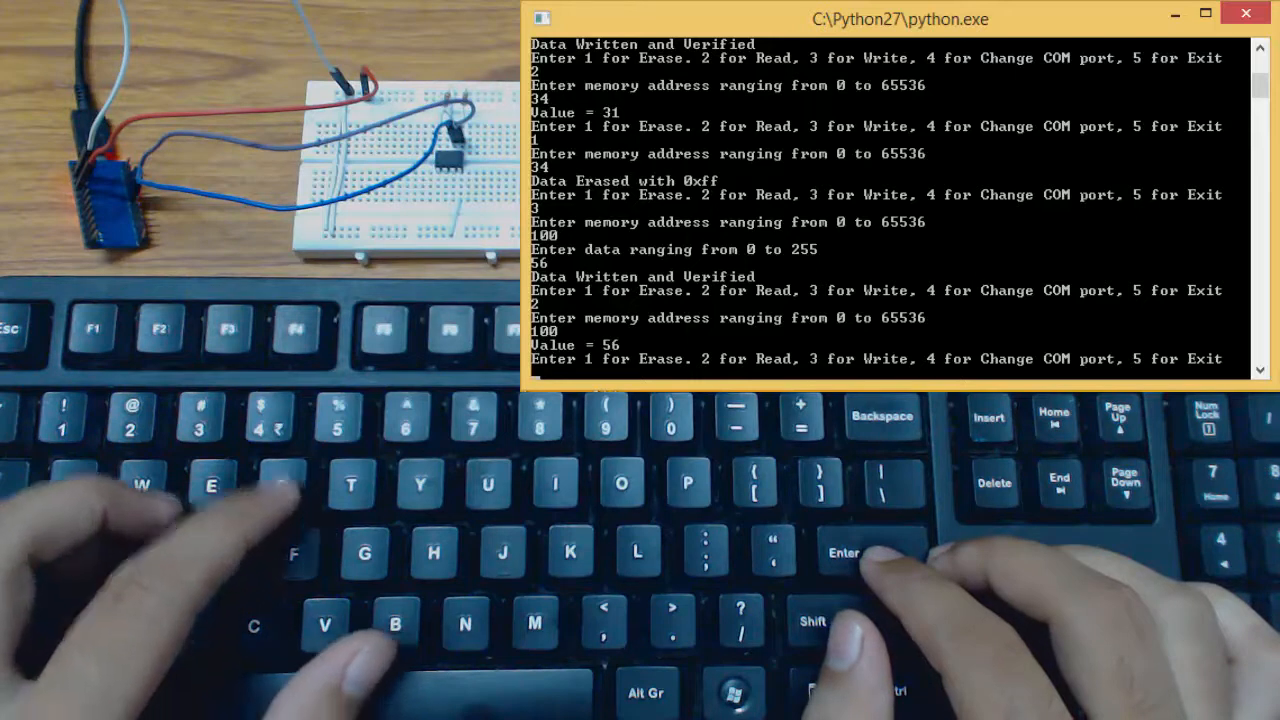
text(5)
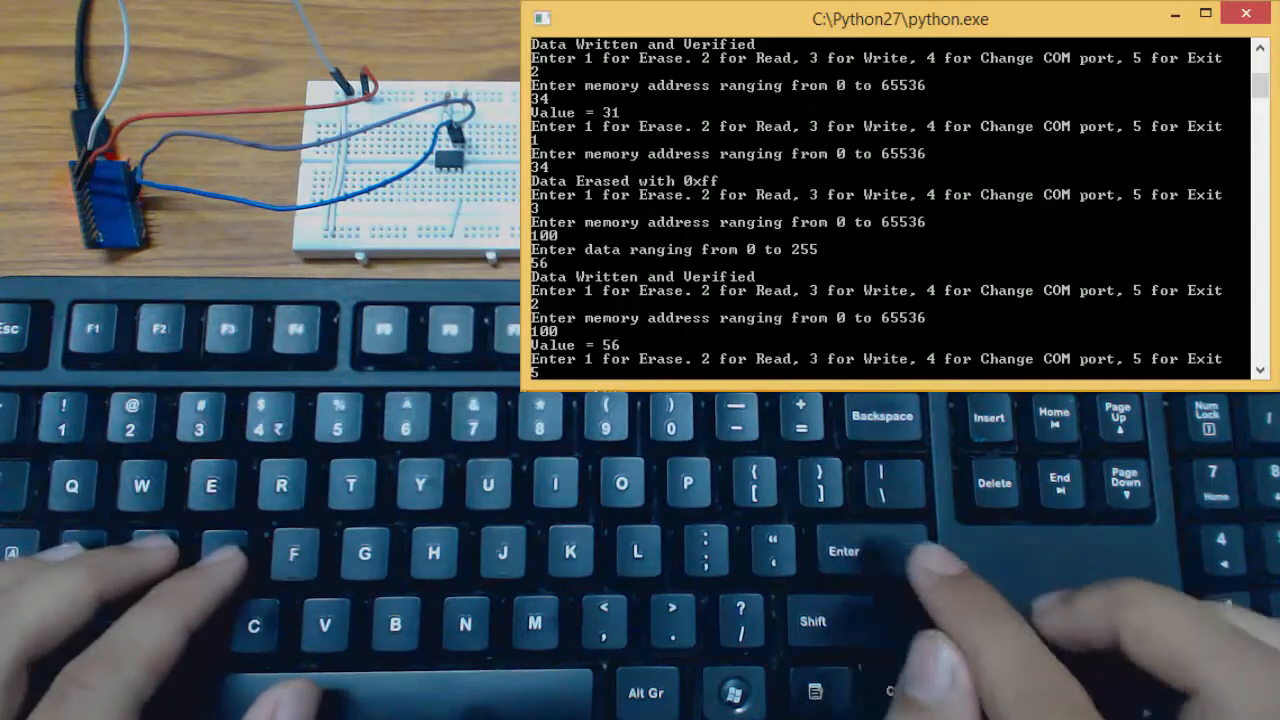